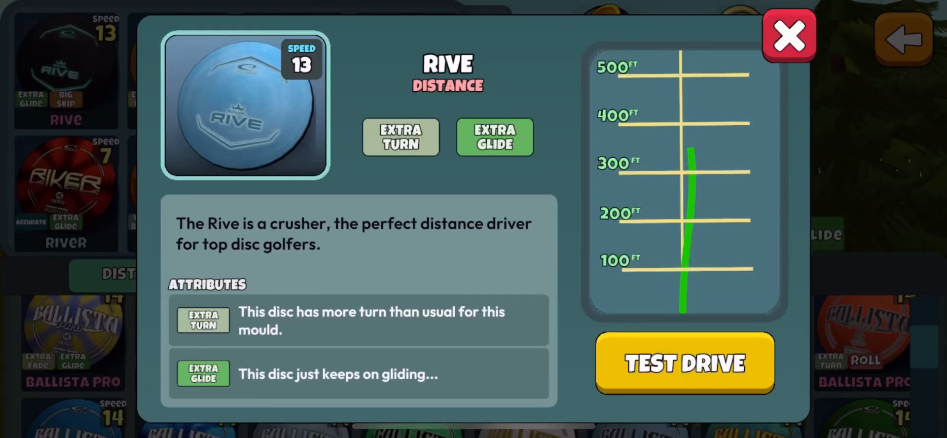
Step: Take the Rive distance disc out to the Test Drive field for a practice throw
{"action": "left_click", "coordinate": [685, 362]}
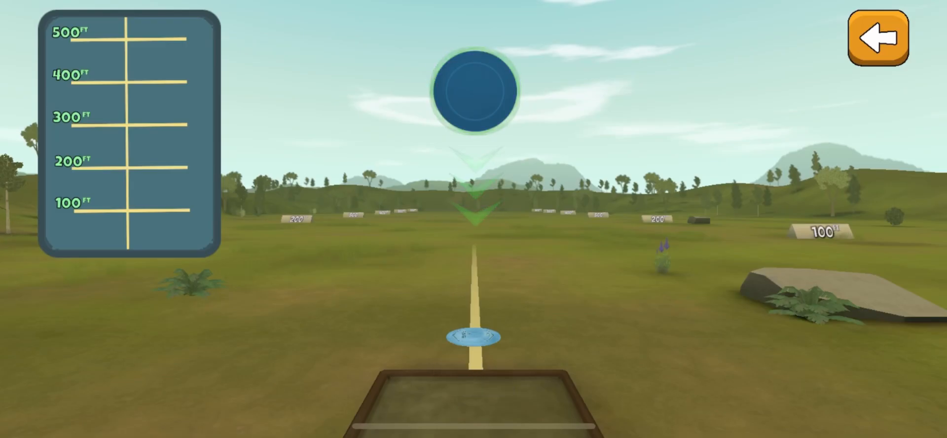